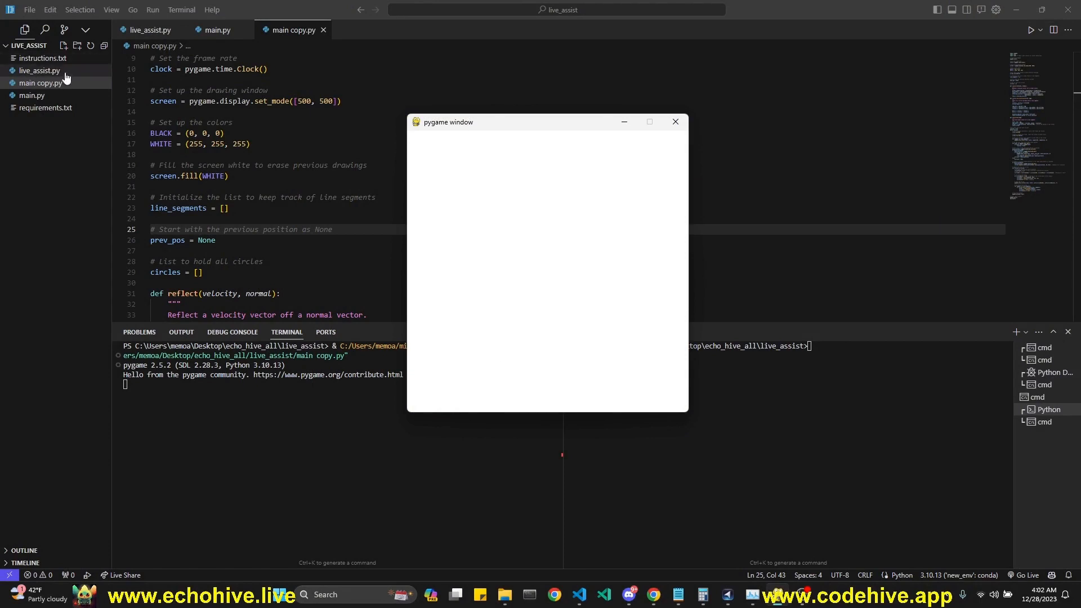
Step: Draw a line on the main copy.py demo canvas and spawn balls onto it
left_click_drag(511, 331, 565, 300)
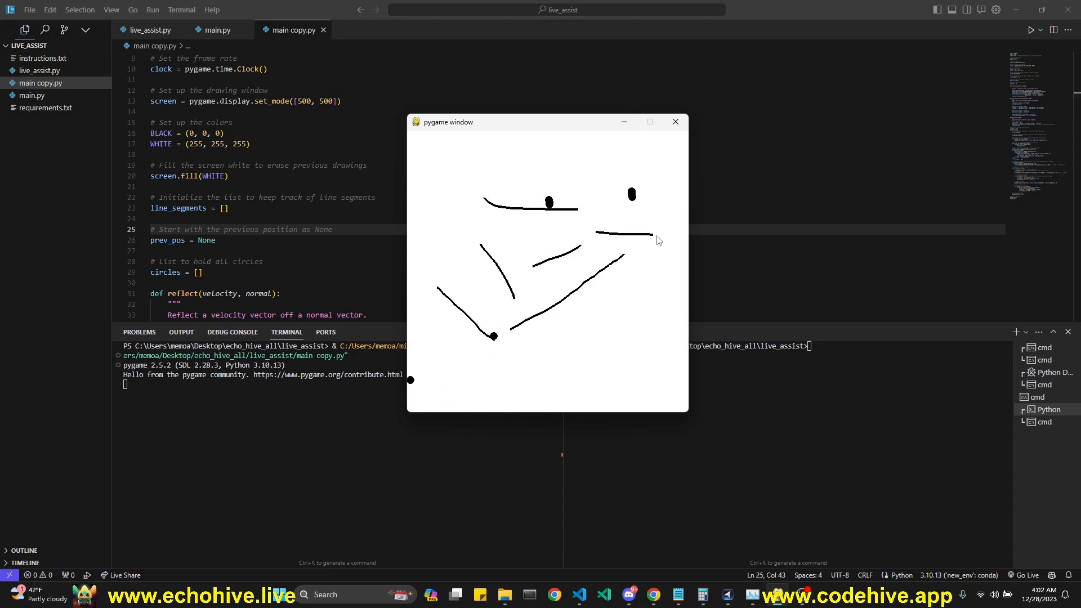
left_click(674, 121)
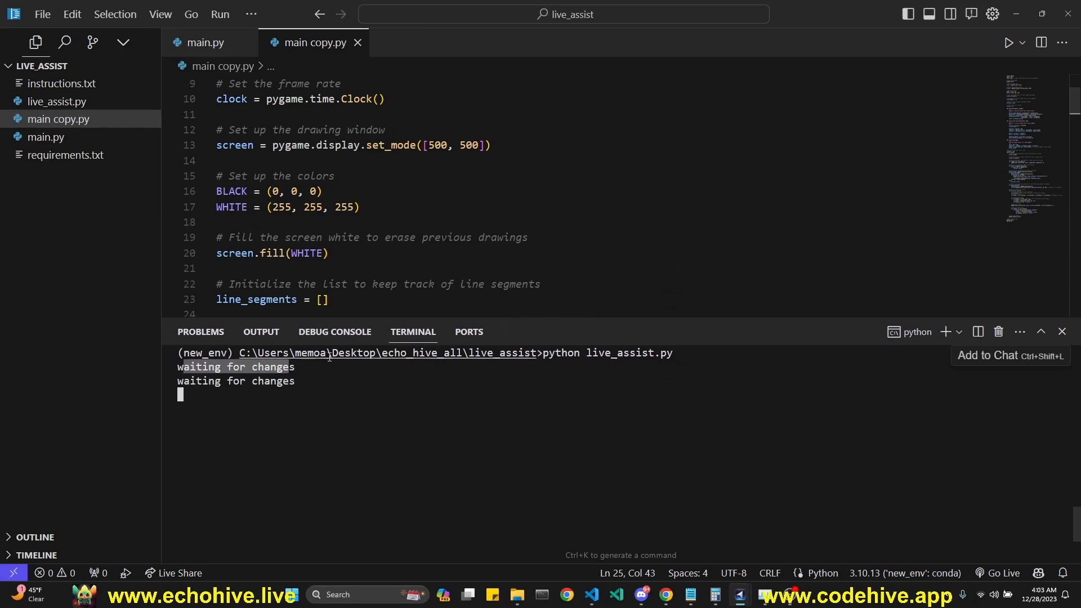
Step: In main.py, write the prompt comment '# create a pygame drawing app which draws lines on the screen'
left_click(202, 42)
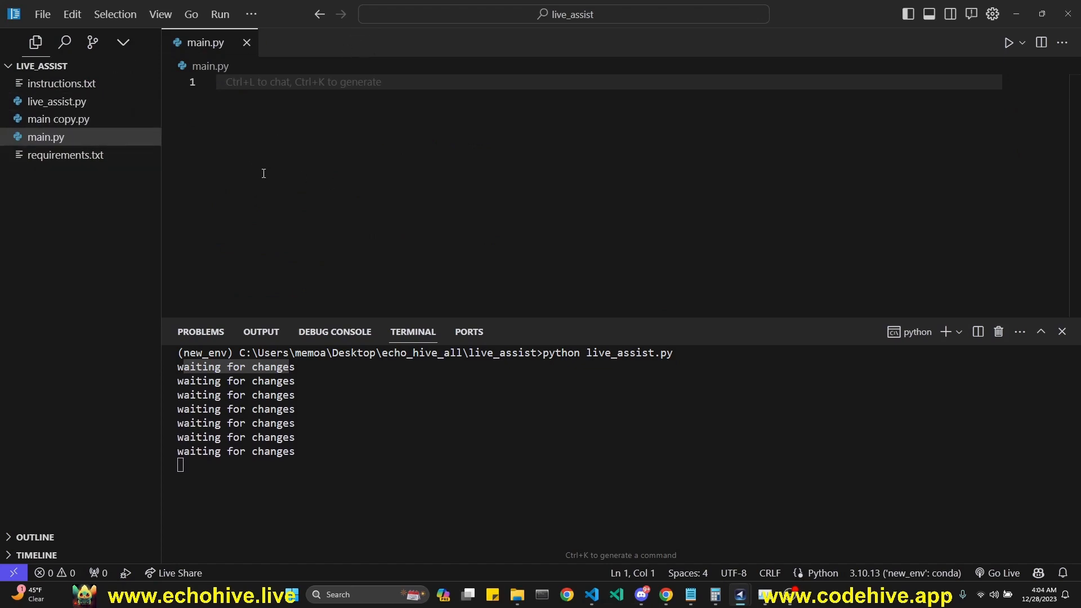
type("# create a pygame drawing app which draws lines on the screen")
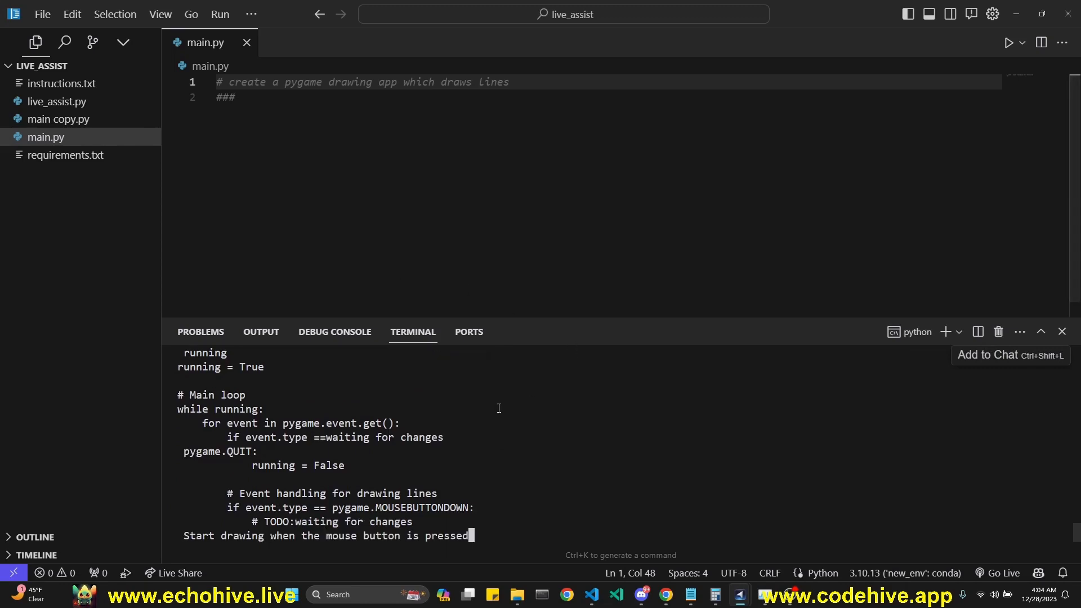
scroll("down", 3)
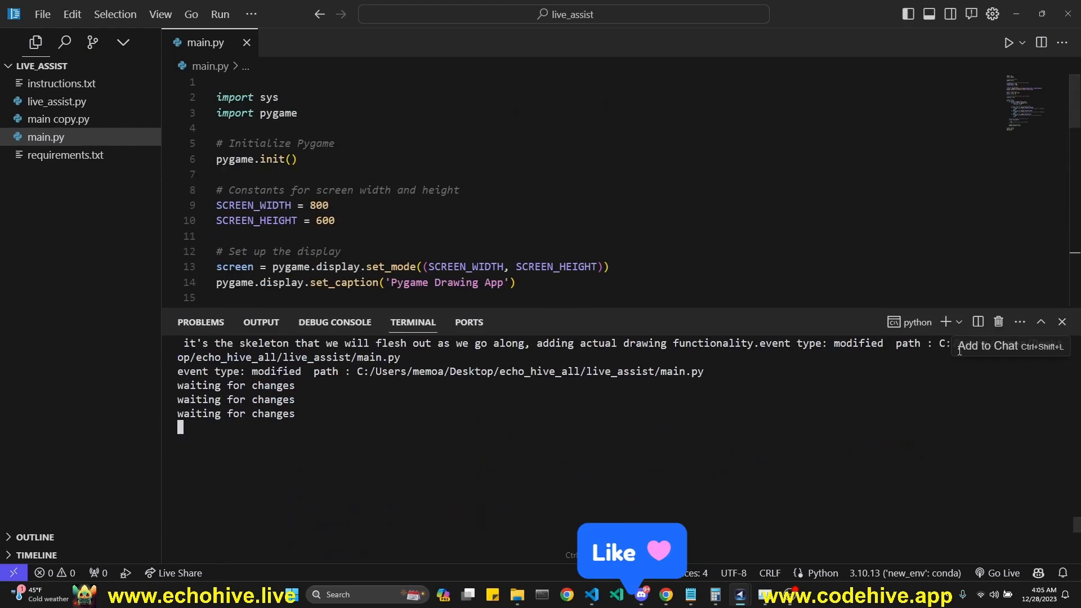
Step: Run python main.py from a second terminal to launch the drawing app
left_click(958, 322)
type("python main.py")
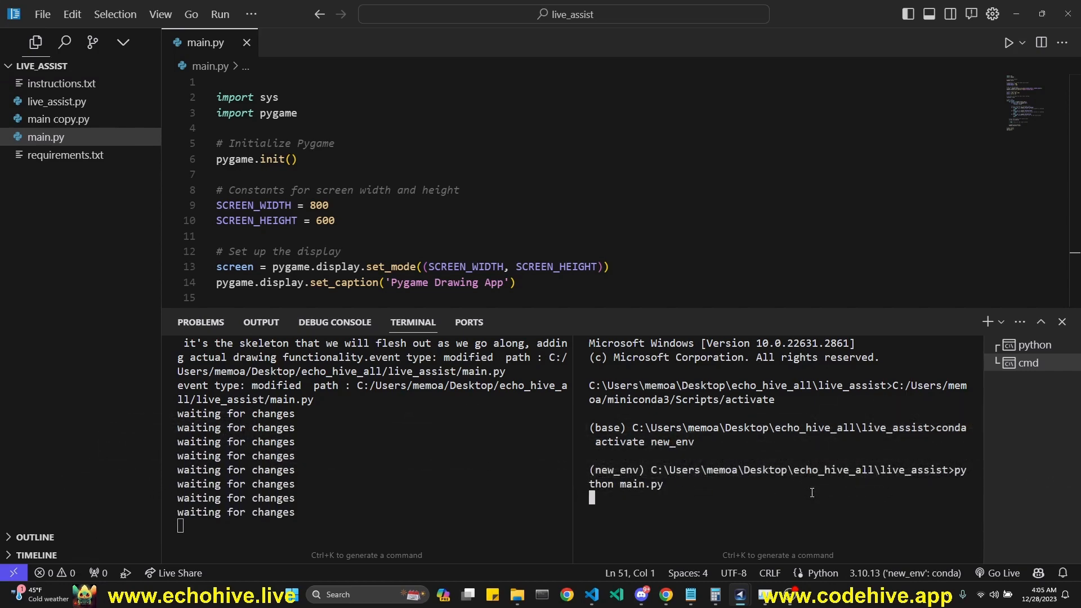
key("Enter")
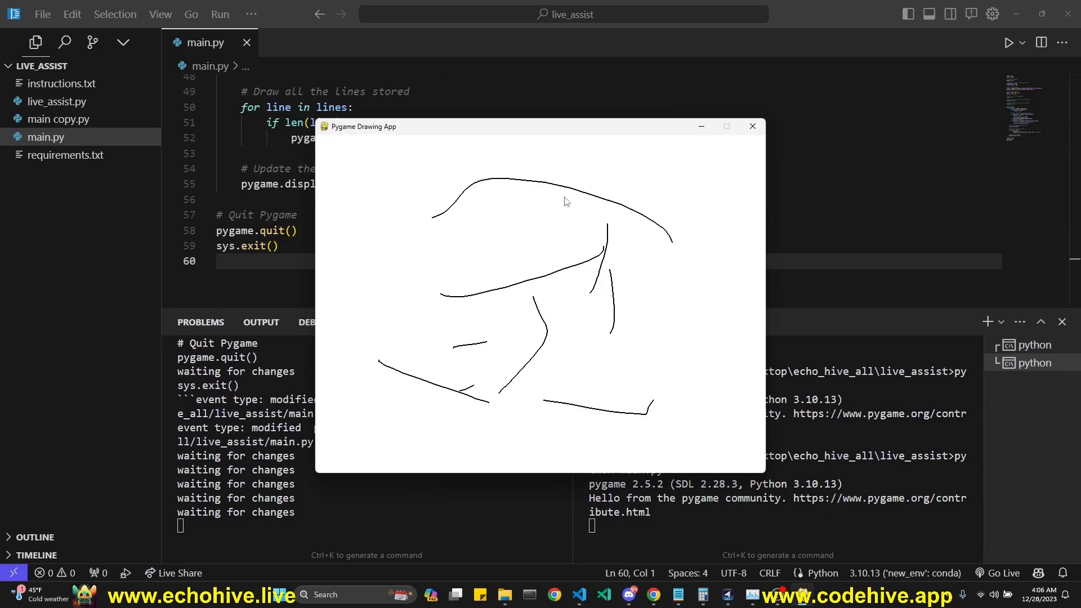
Step: Close the drawing app window and show the echohive.live video gallery
left_click(752, 126)
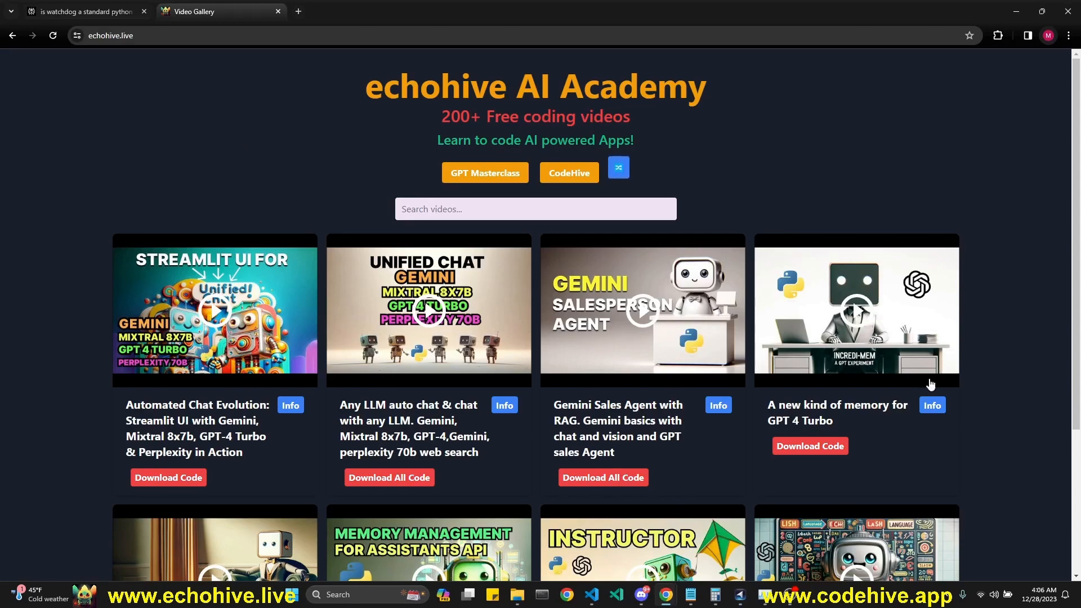
mouse_move(274, 185)
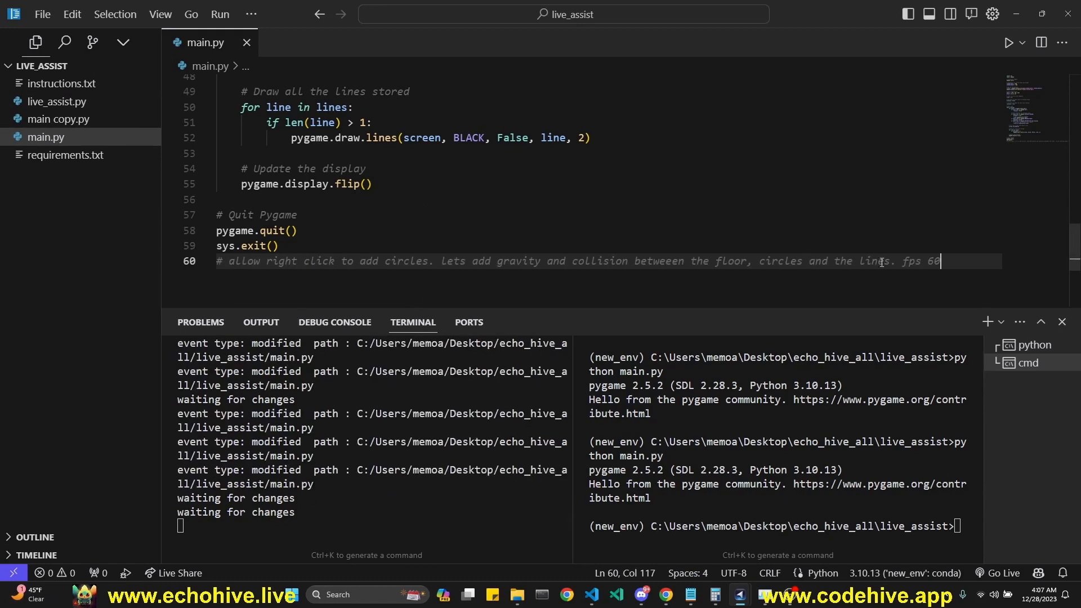
Step: Type ### after the right-click gravity circles comment to generate the circle code
type("###")
type("# circles should slide off the curves of the lines")
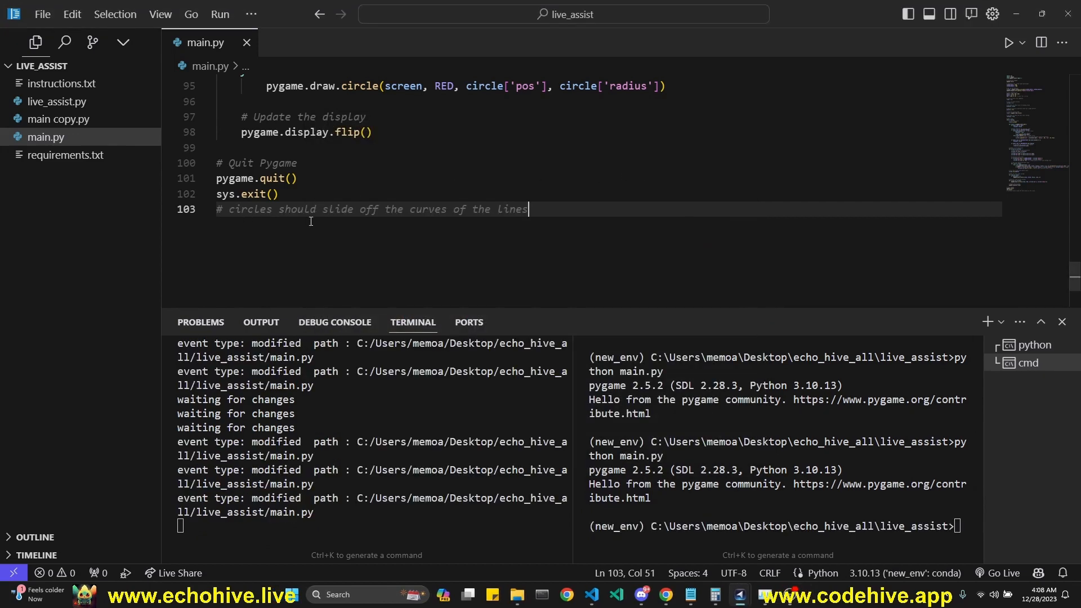
Step: Add a new line below the sliding-circles comment, then switch to Chrome
key("enter")
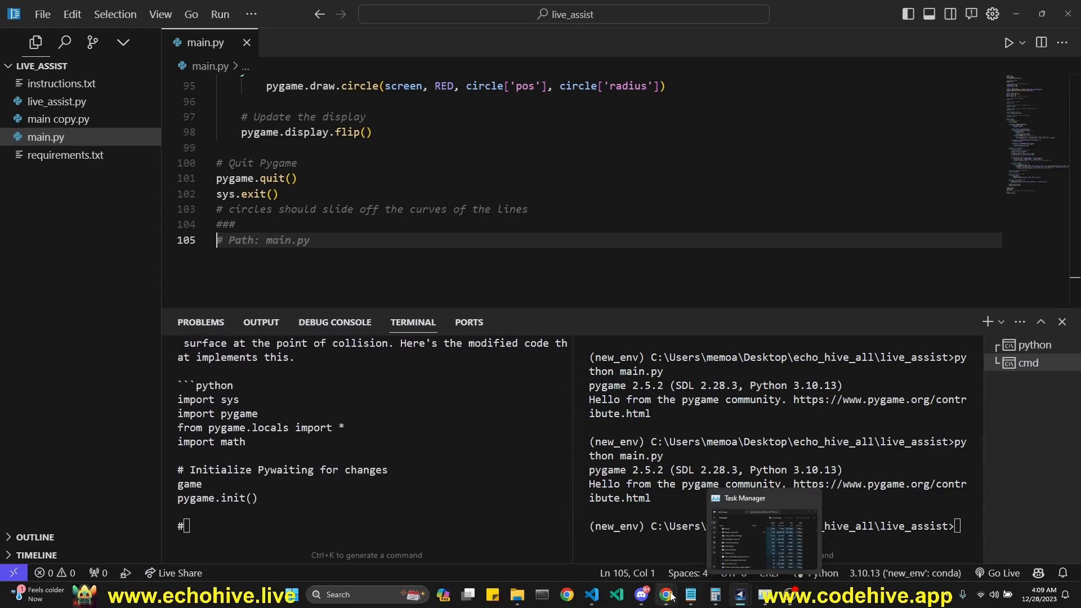
left_click(664, 594)
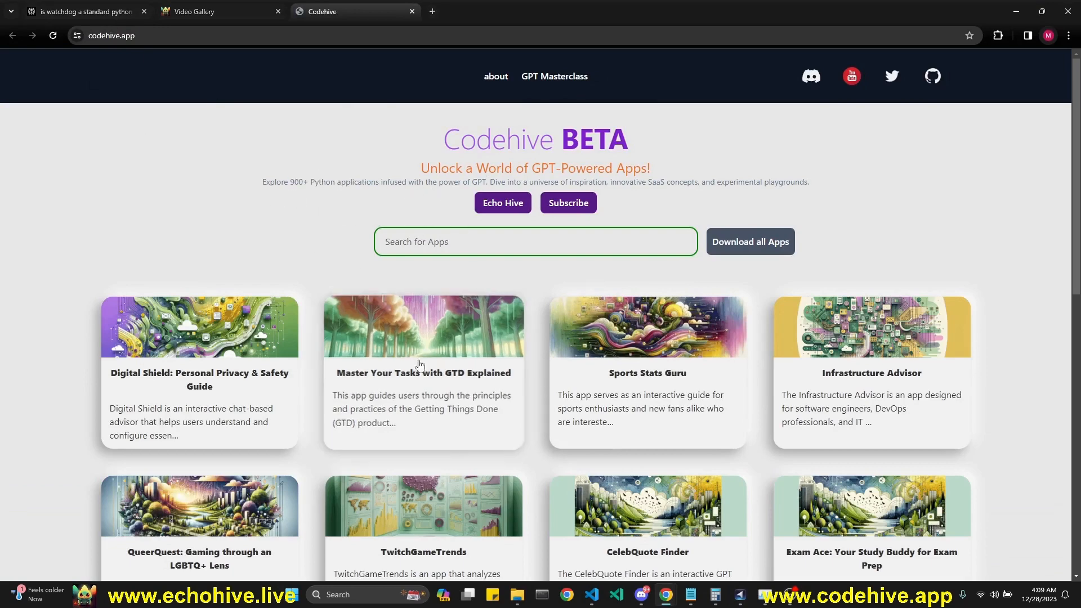
Step: Browse codehive.app, close the Theater Scout preview and dismiss the download-all offer
scroll("down", 3)
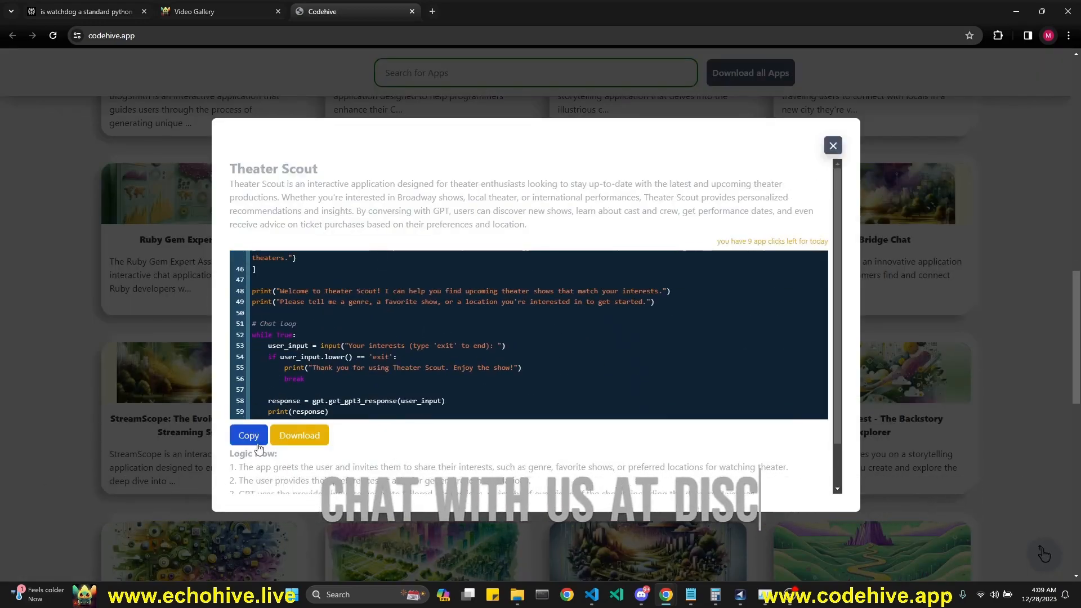
left_click(832, 146)
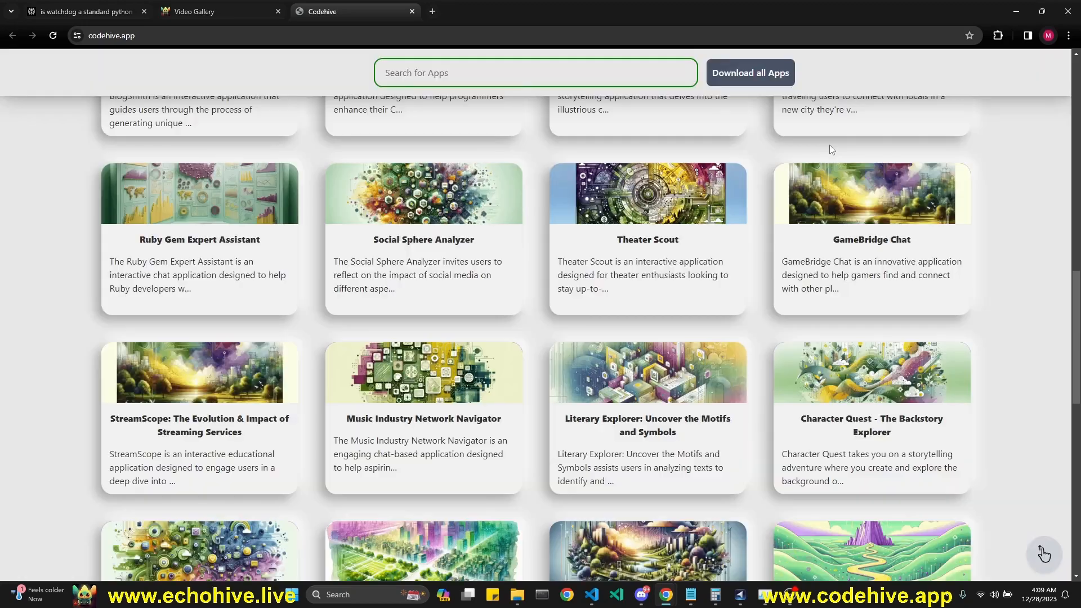
scroll("down", 3)
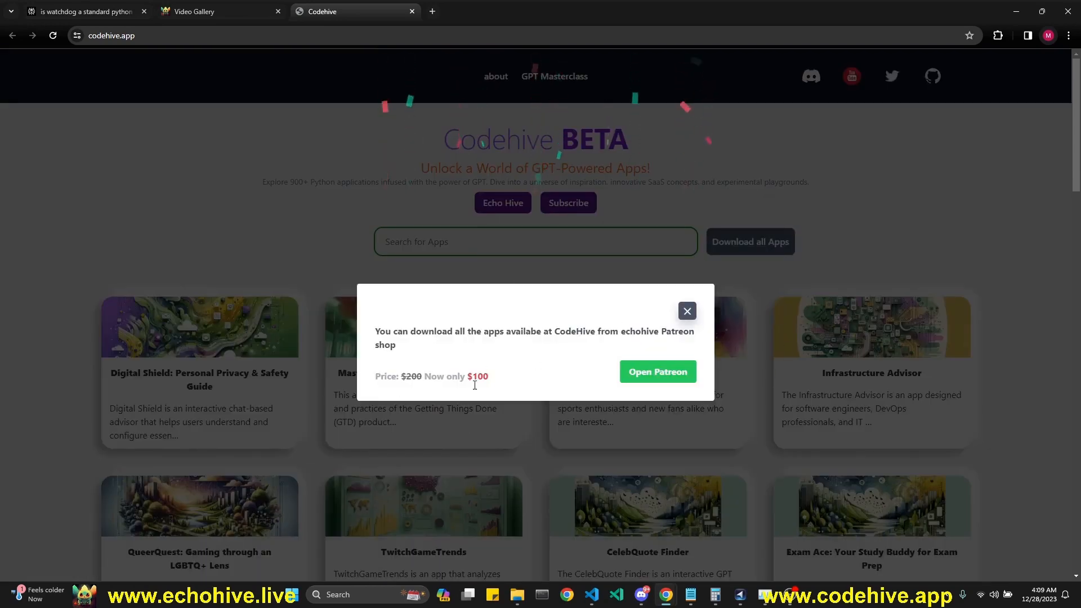
left_click(657, 371)
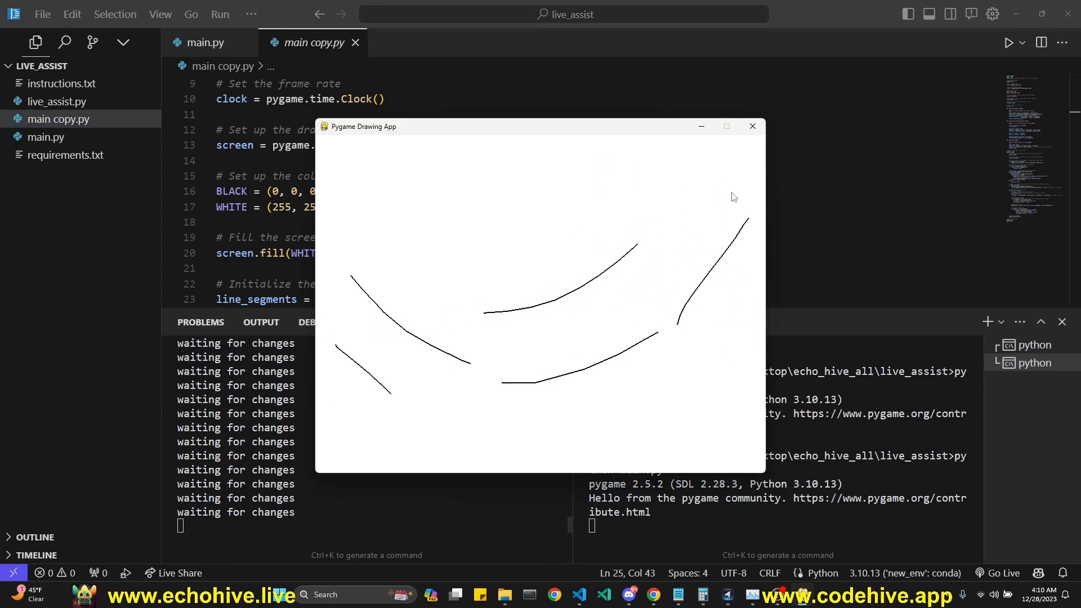
Step: Close the demo window, scroll to main copy.py's collision code, and open instructions.txt
left_click(751, 126)
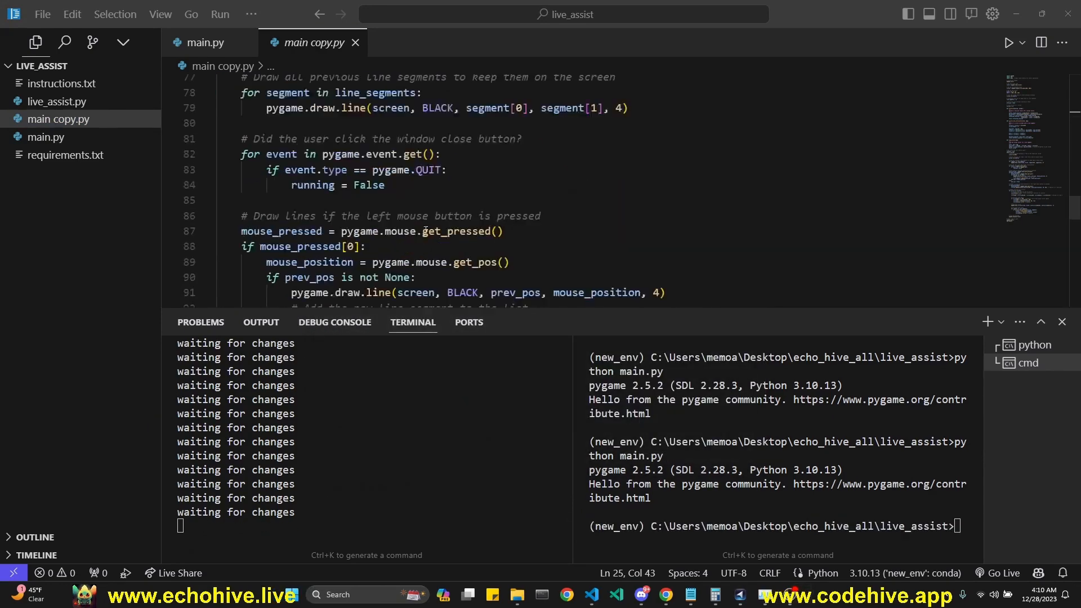
scroll("down", 3)
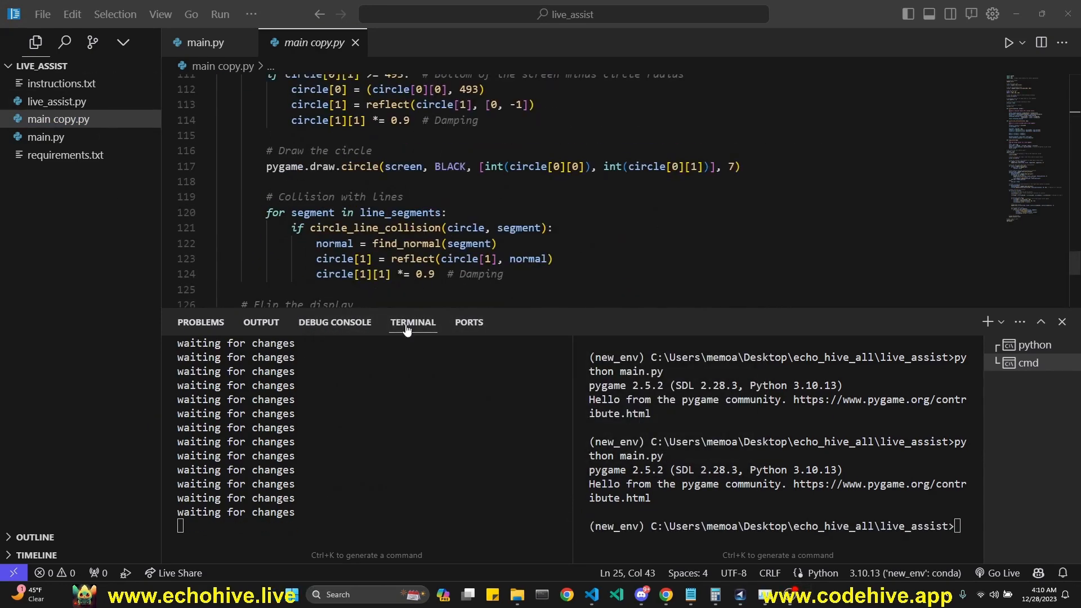
left_click(60, 83)
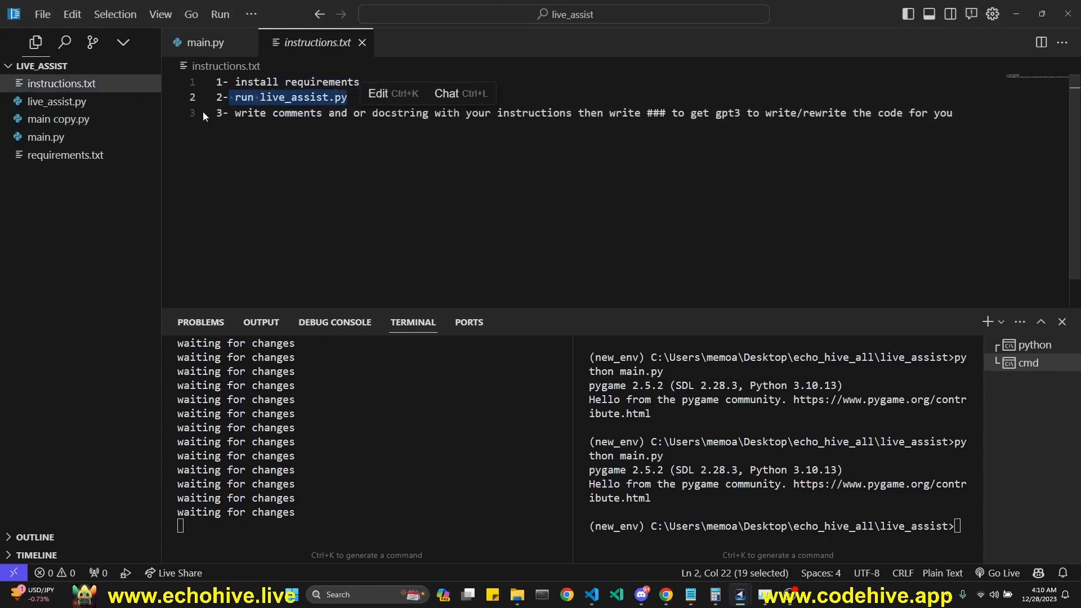
Step: Highlight the run live_assist.py step and the ### trigger, then return to main.py
left_click_drag(236, 113, 546, 113)
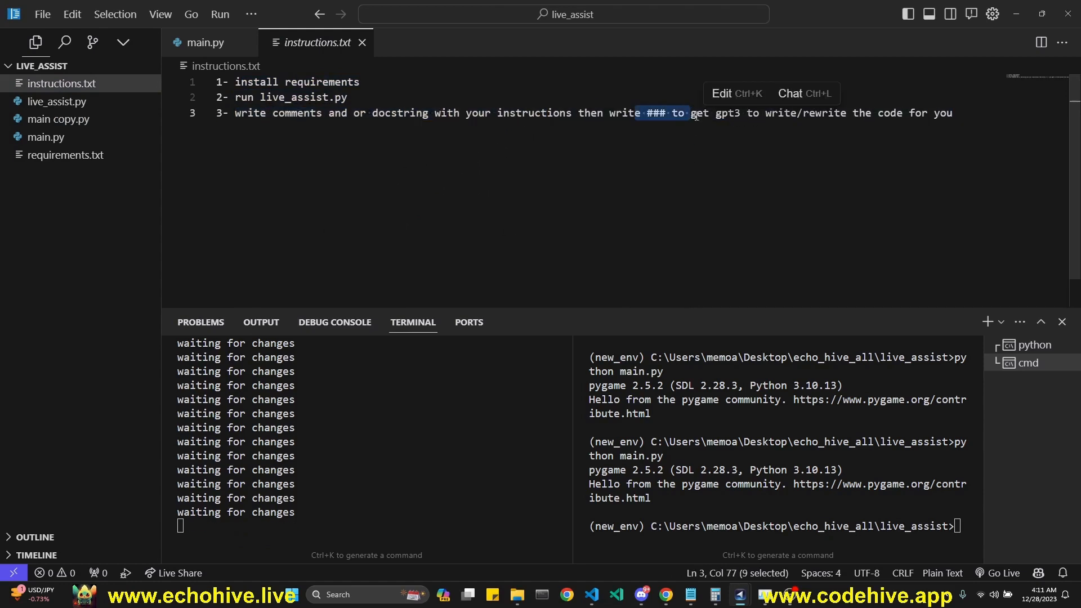
left_click_drag(696, 113, 954, 113)
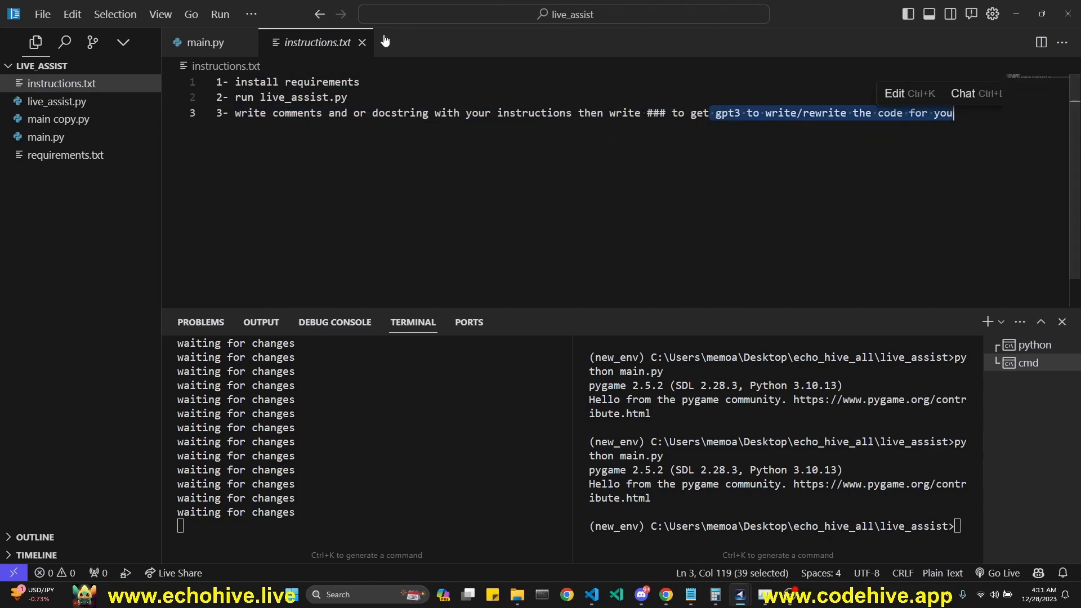
left_click(205, 43)
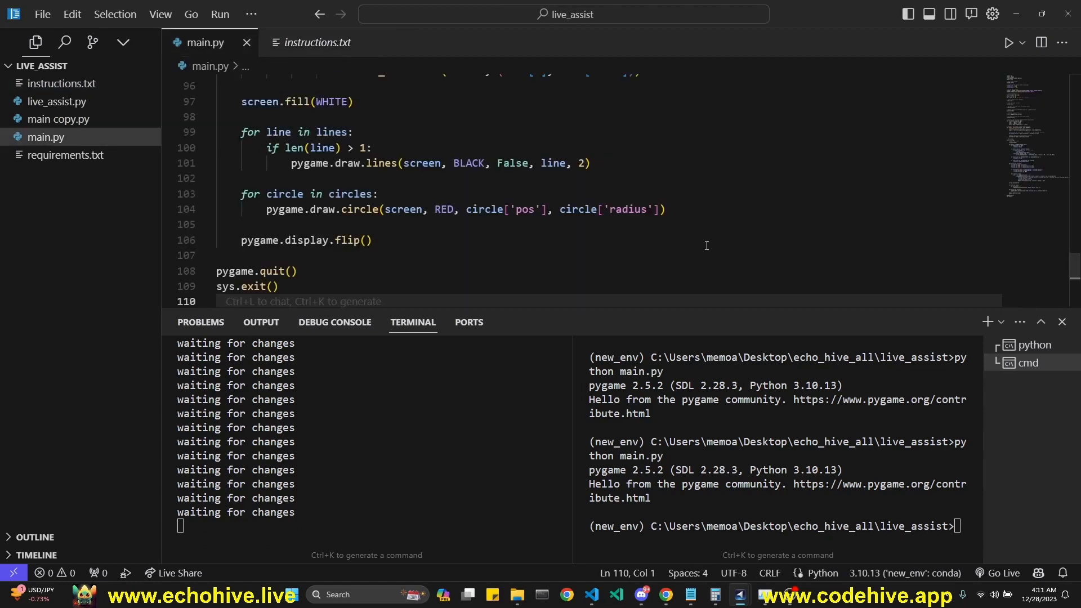